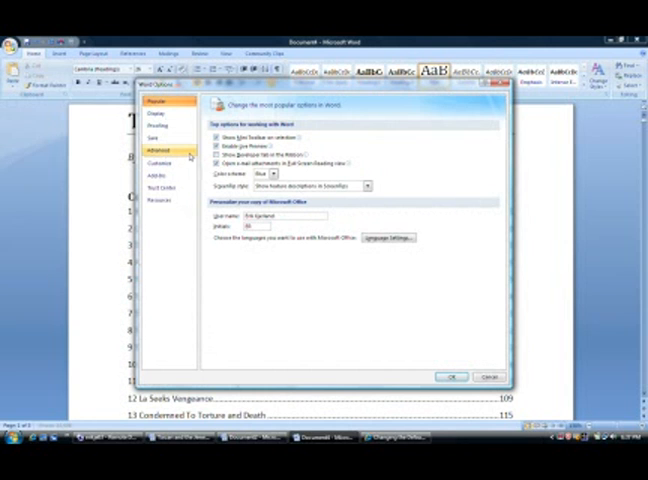
# Show the Advanced options scrolled down to the General section with File Locations
pyautogui.click(158, 148)
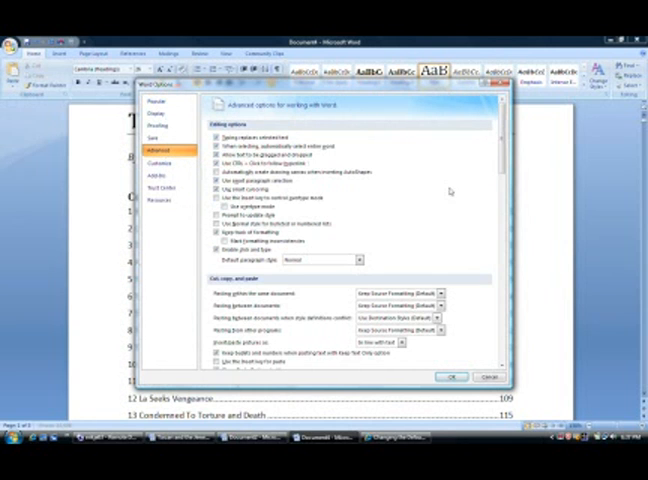
pyautogui.scroll(-3)
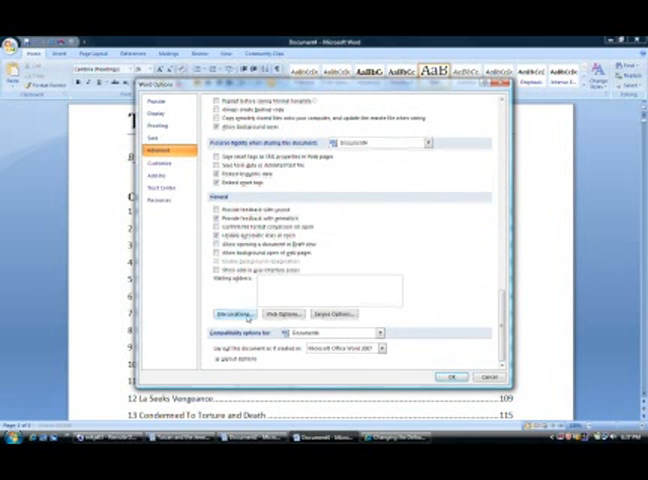
# Modify the Documents entry in File Locations to a newly chosen folder
pyautogui.click(240, 312)
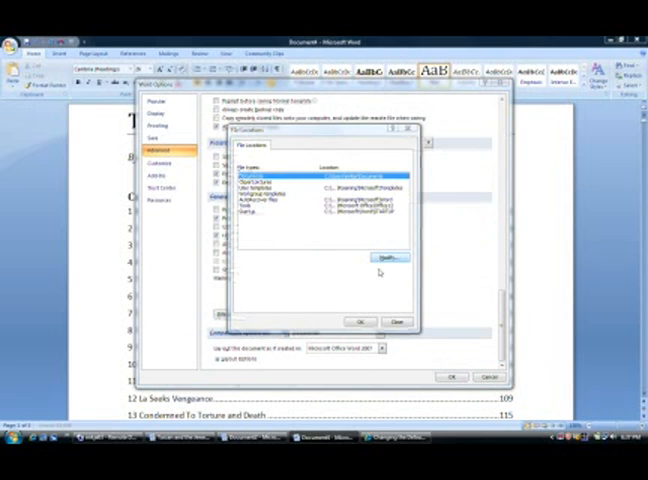
pyautogui.click(386, 256)
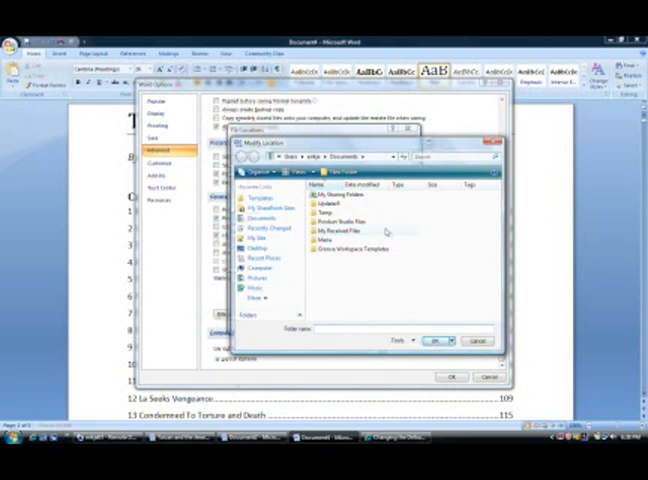
pyautogui.click(336, 242)
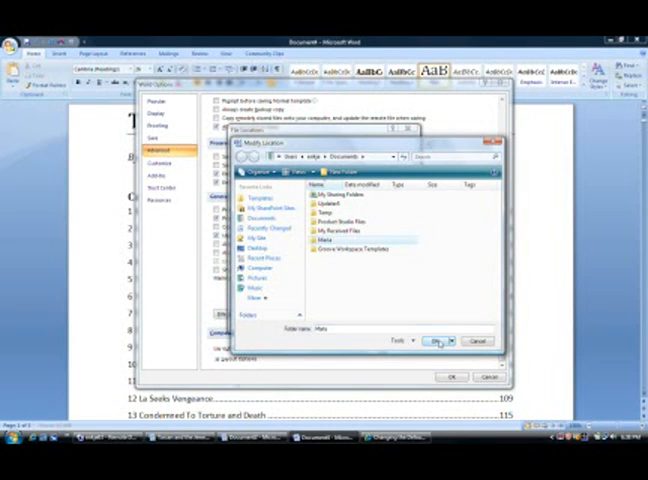
pyautogui.click(438, 340)
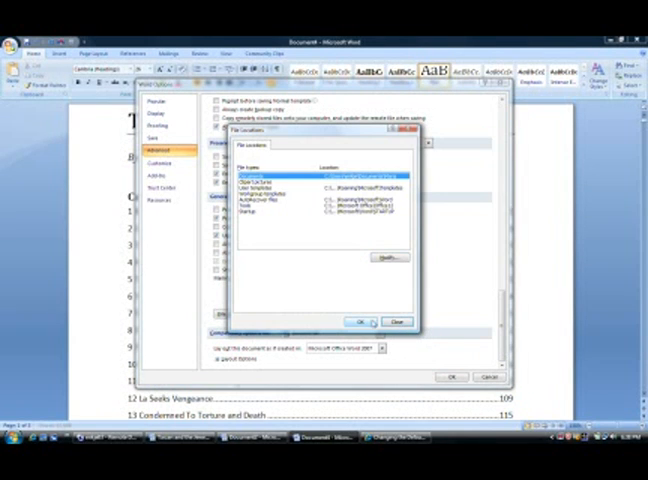
# Accept File Locations and Word Options, returning to the Tarzan document with the new folder kept
pyautogui.click(396, 320)
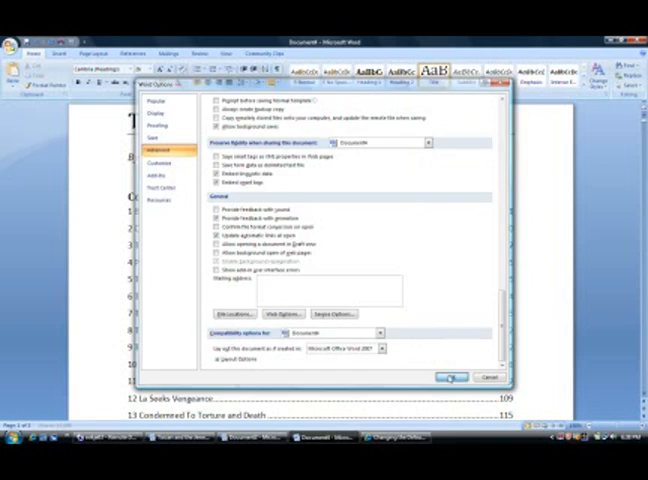
pyautogui.click(448, 376)
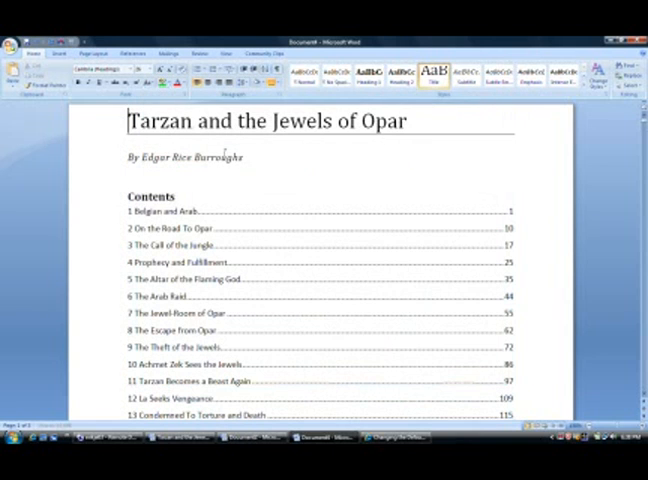